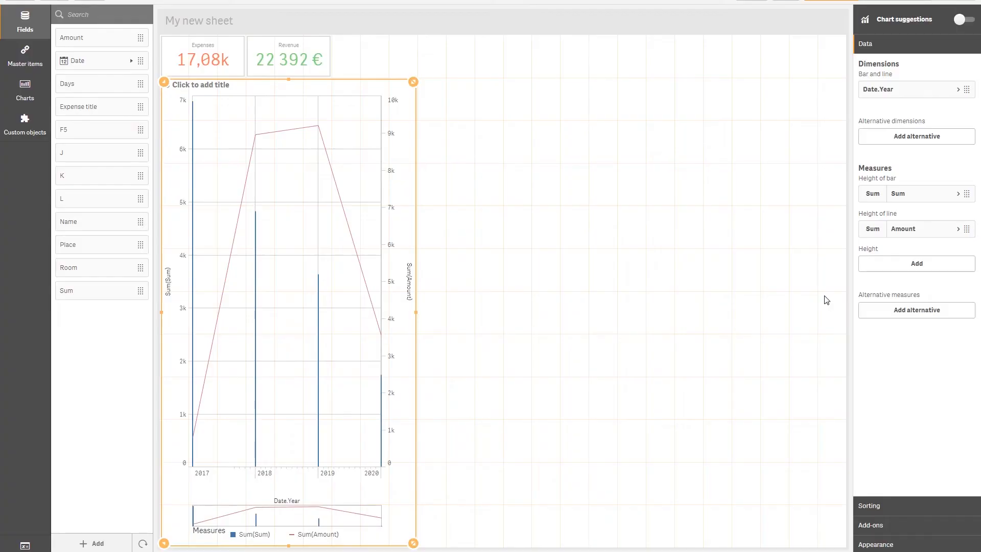
{"action": "mouse_move", "coordinate": [612, 183]}
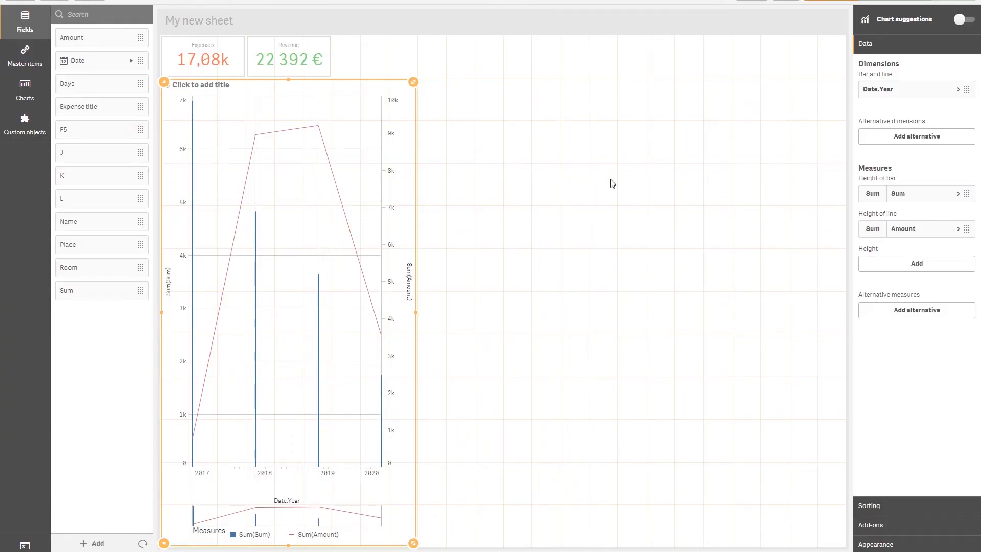
{"action": "mouse_move", "coordinate": [909, 476]}
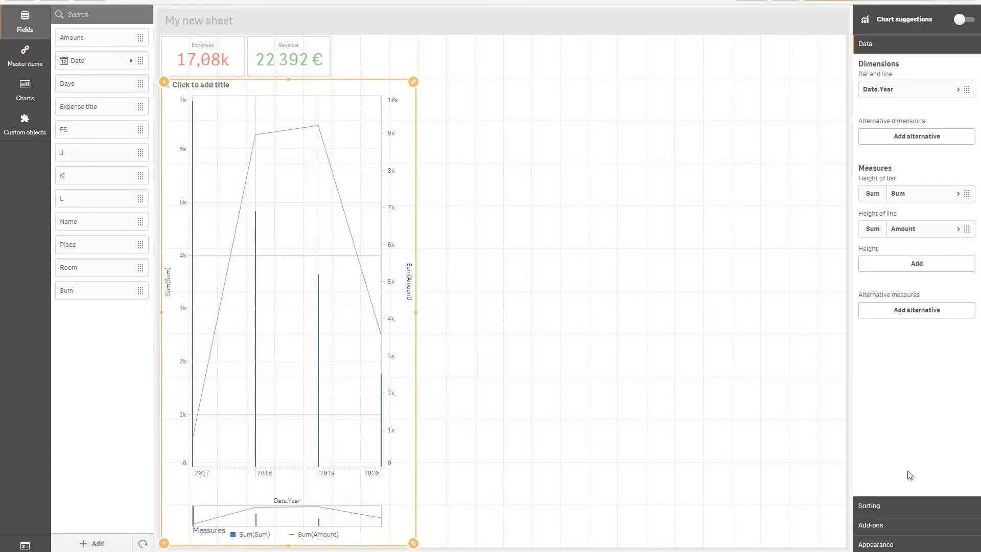
Change the Sum(Amount) measure from a line to bars beside the Sum(Sum) bars
{"action": "left_click", "coordinate": [897, 193]}
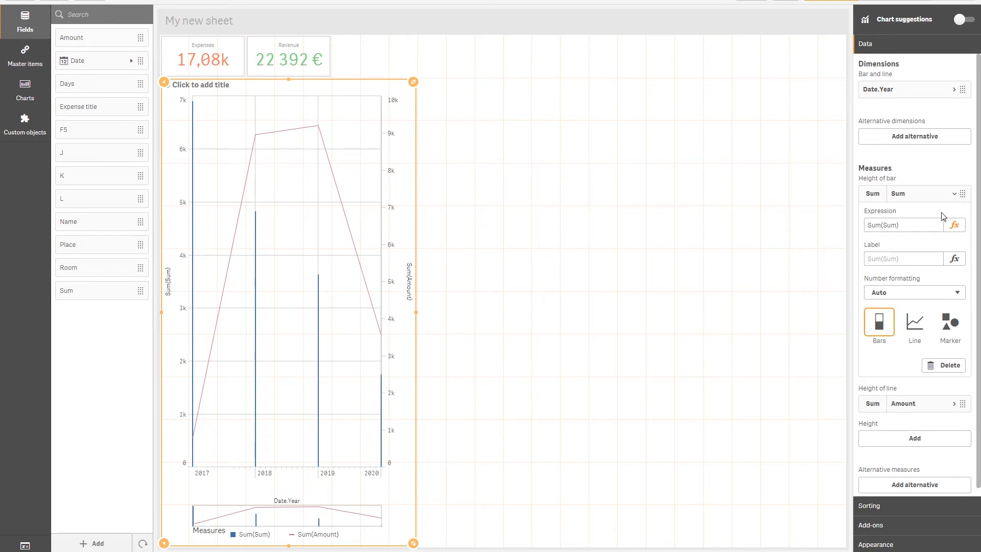
{"action": "mouse_move", "coordinate": [904, 175]}
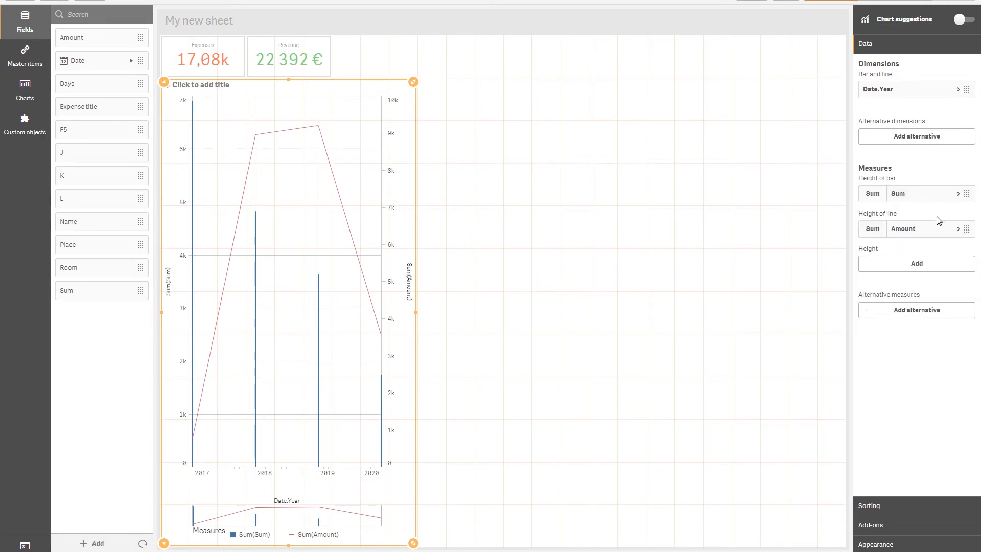
{"action": "left_click", "coordinate": [902, 229]}
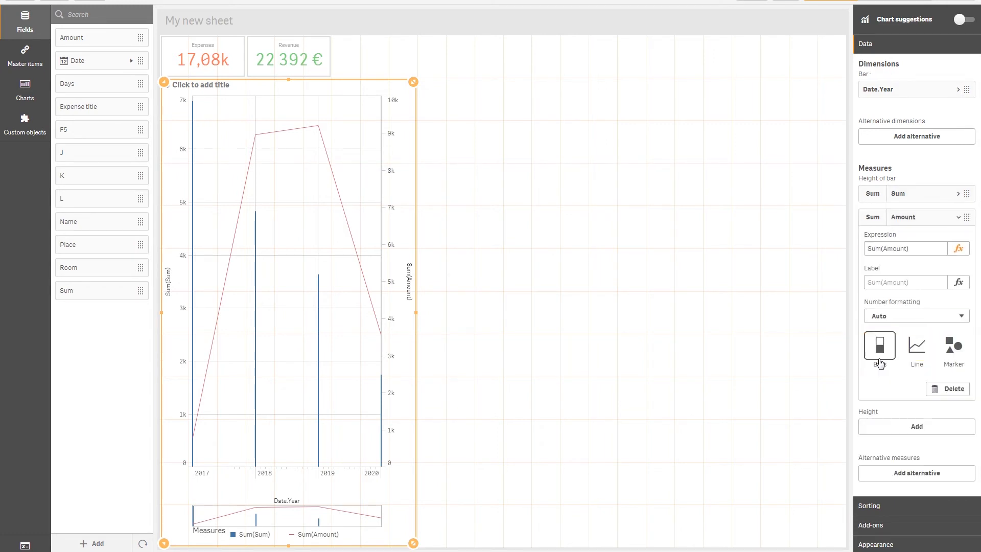
{"action": "left_click", "coordinate": [879, 346]}
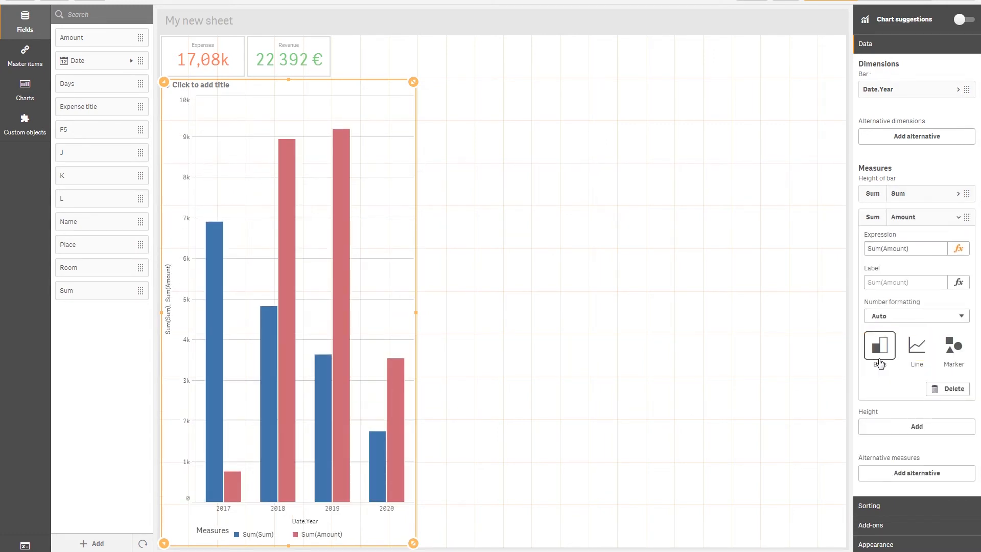
{"action": "left_click", "coordinate": [878, 345]}
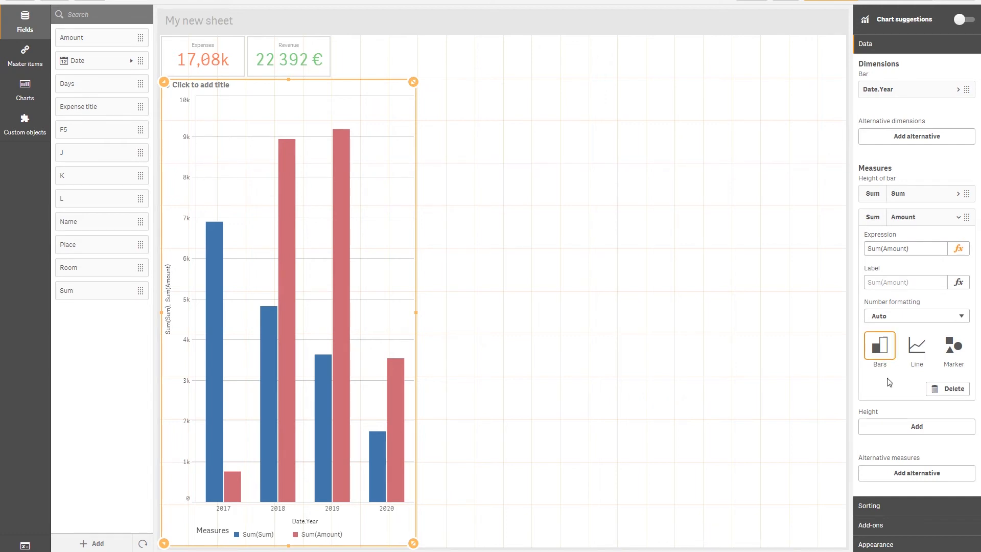
{"action": "left_click", "coordinate": [876, 102]}
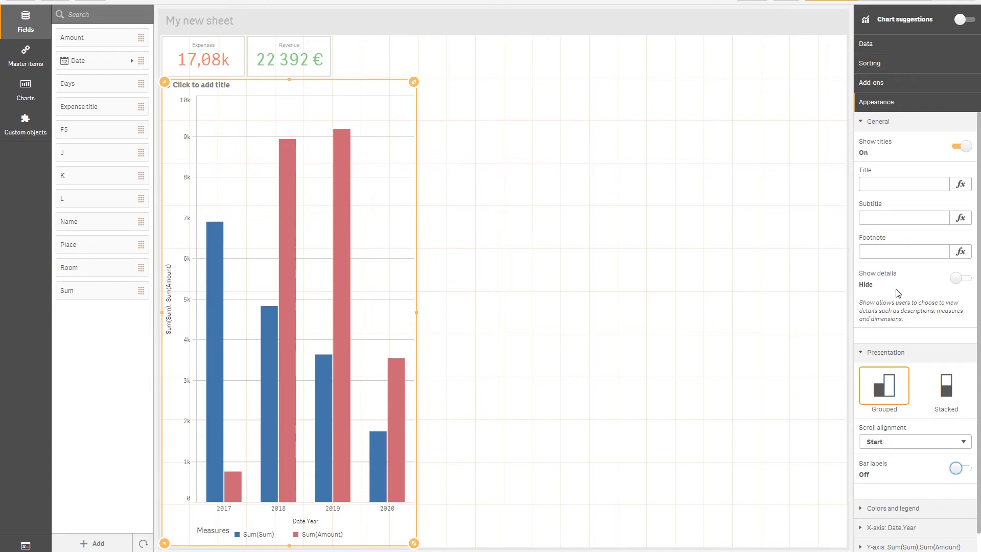
{"action": "mouse_move", "coordinate": [880, 237]}
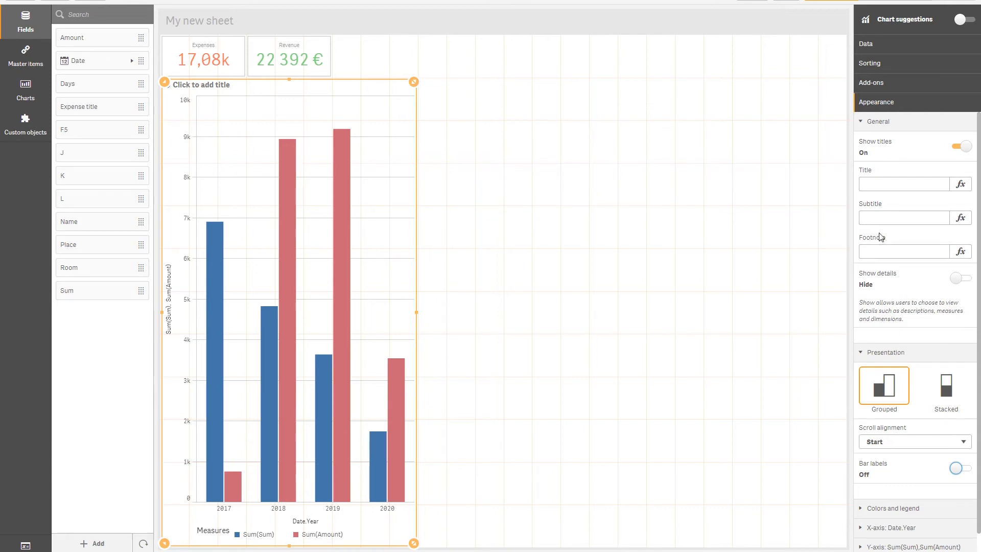
Collapse the General appearance options and switch on Bar labels under Presentation
{"action": "left_click", "coordinate": [877, 122]}
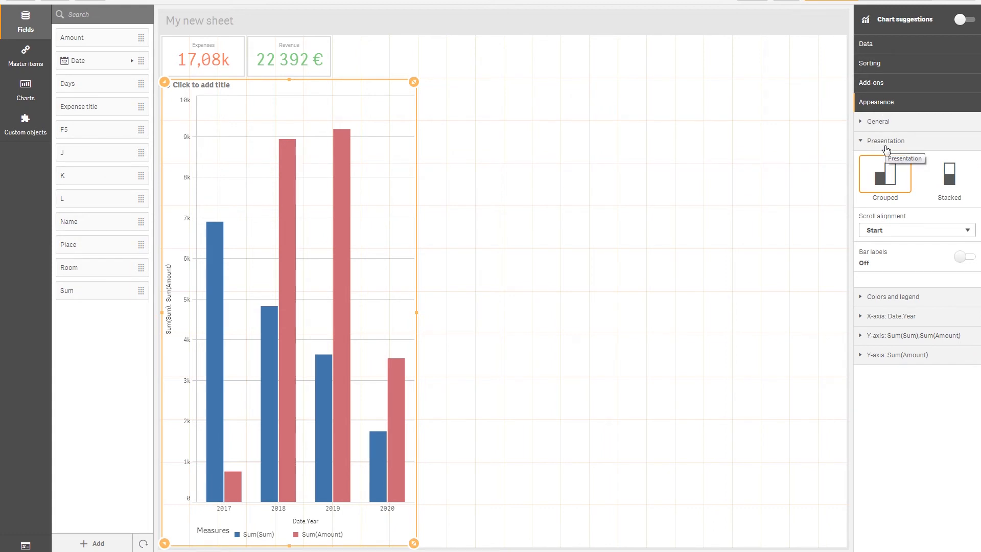
{"action": "mouse_move", "coordinate": [963, 261]}
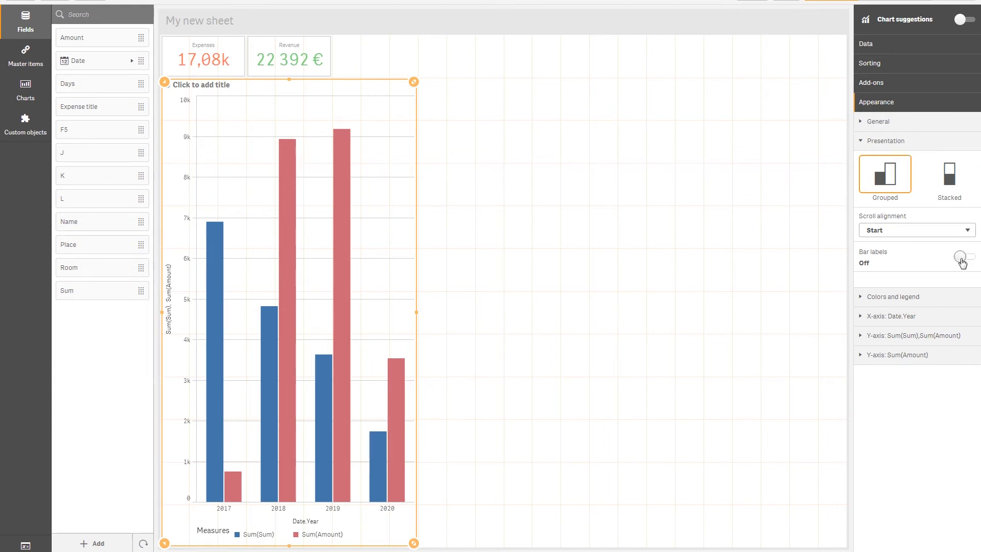
{"action": "left_click", "coordinate": [963, 257]}
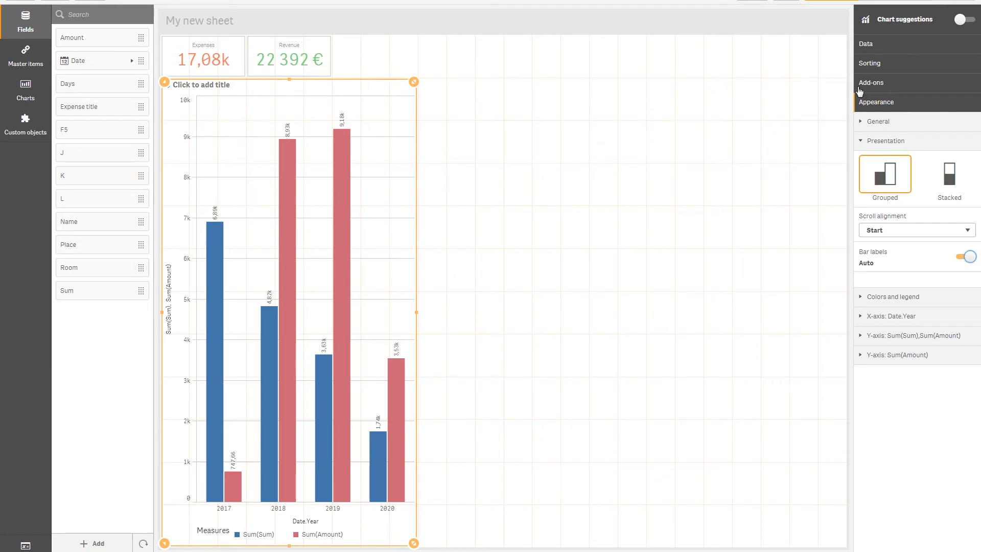
Try Money number formatting on Sum(Sum), then set it back to Auto
{"action": "left_click", "coordinate": [866, 43]}
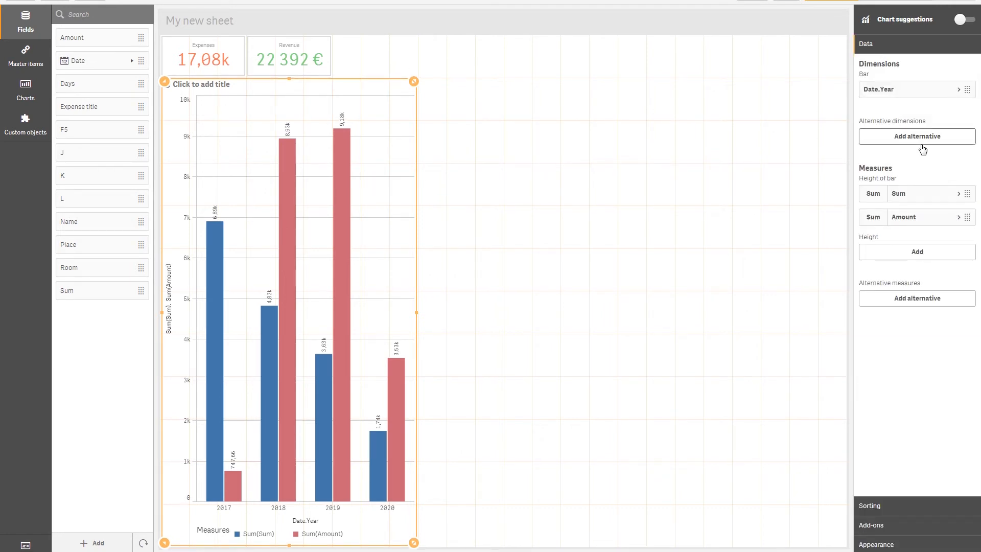
{"action": "left_click", "coordinate": [914, 193]}
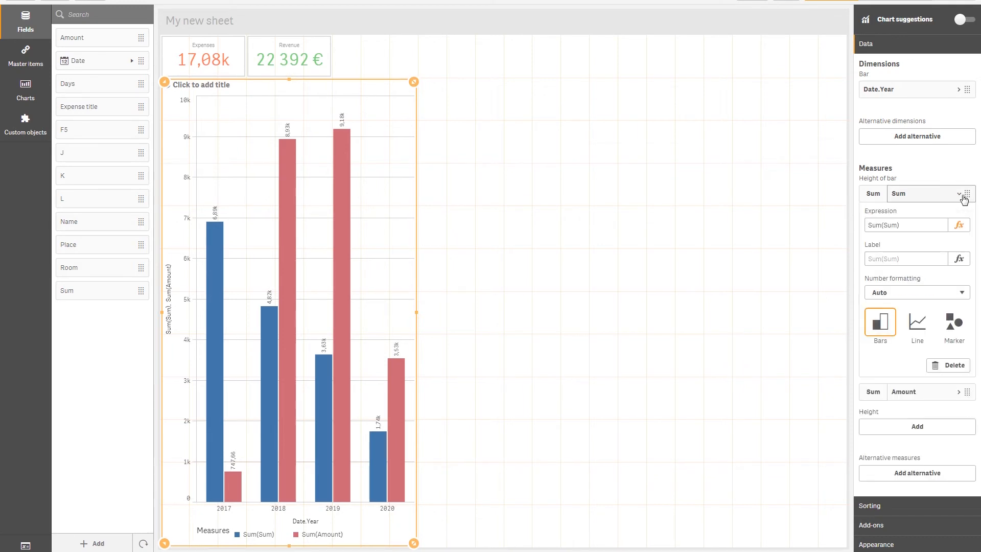
{"action": "left_click", "coordinate": [915, 292]}
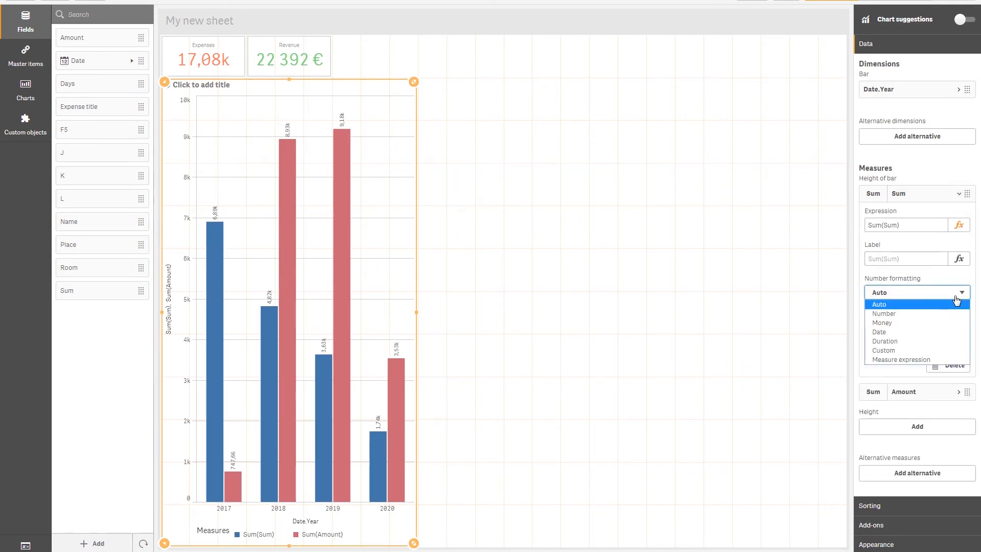
{"action": "left_click", "coordinate": [881, 323]}
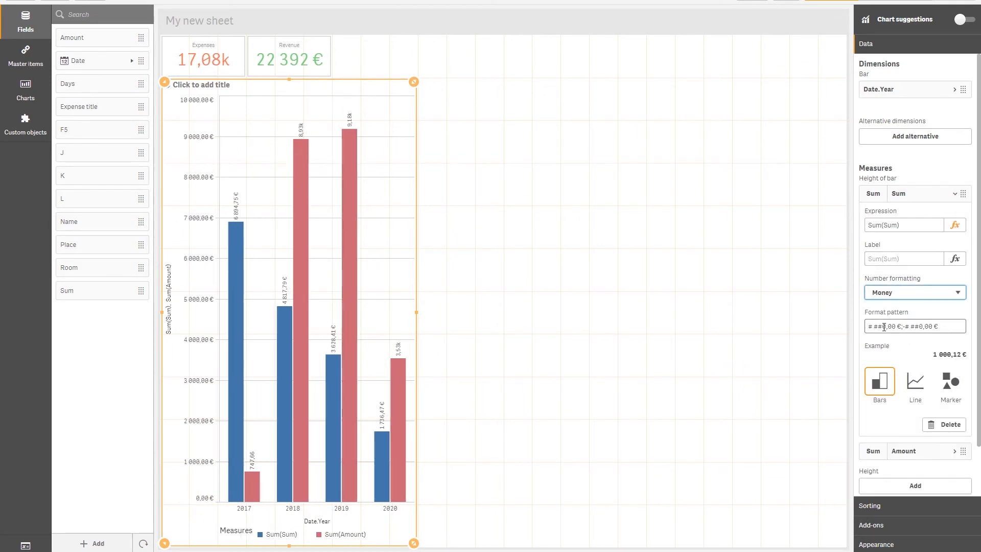
{"action": "left_click", "coordinate": [914, 292]}
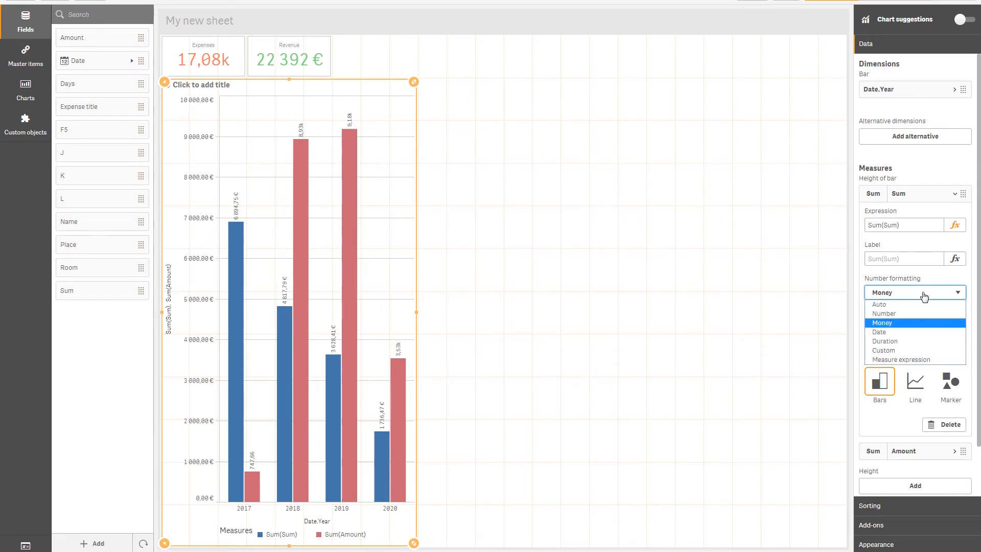
{"action": "left_click", "coordinate": [879, 304]}
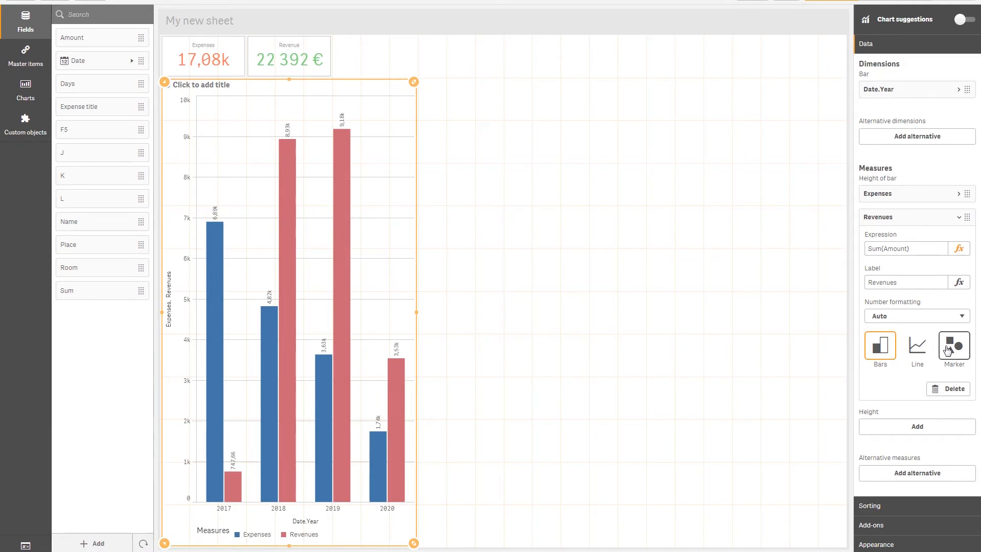
Show Revenues as markers, trying Square before choosing the Line marker shape
{"action": "left_click", "coordinate": [954, 348]}
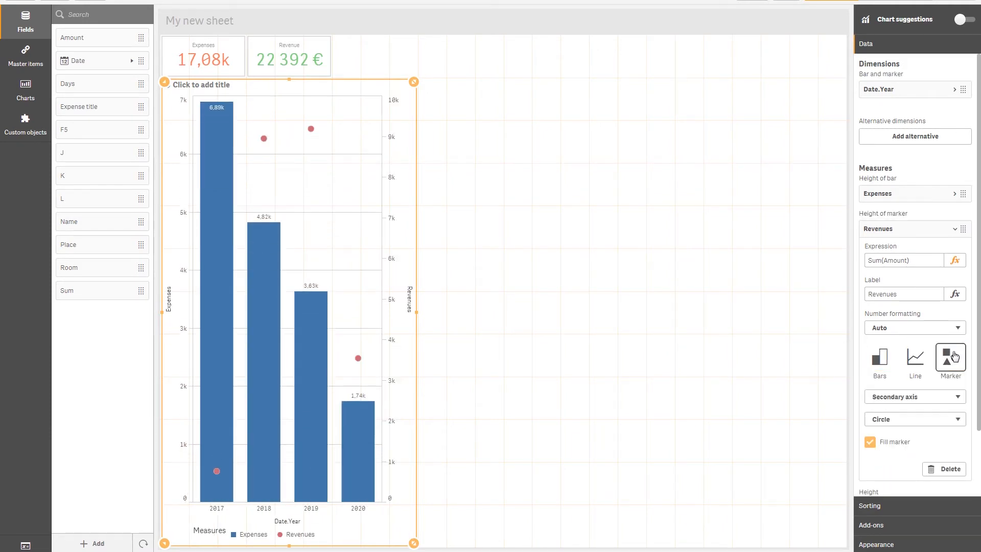
{"action": "left_click", "coordinate": [950, 361]}
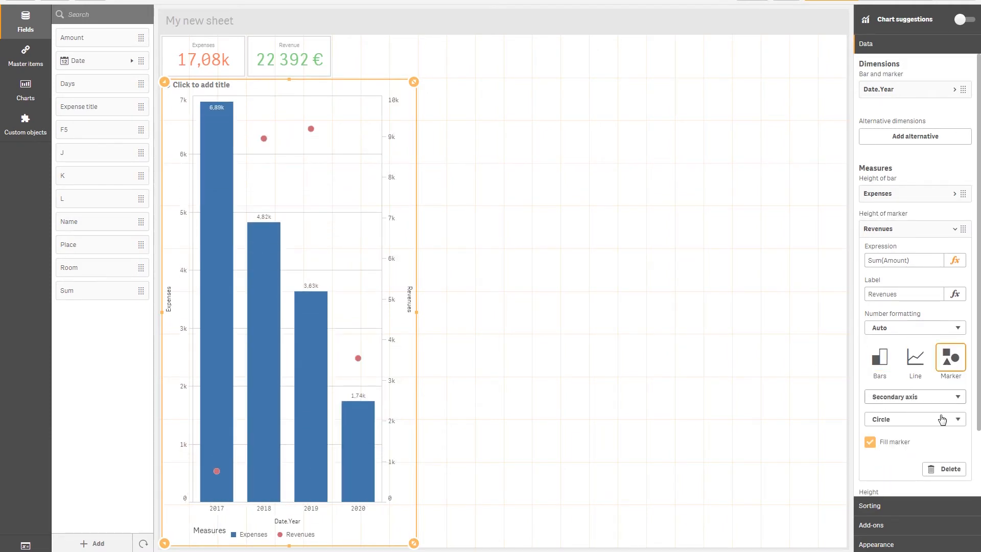
{"action": "left_click", "coordinate": [913, 419]}
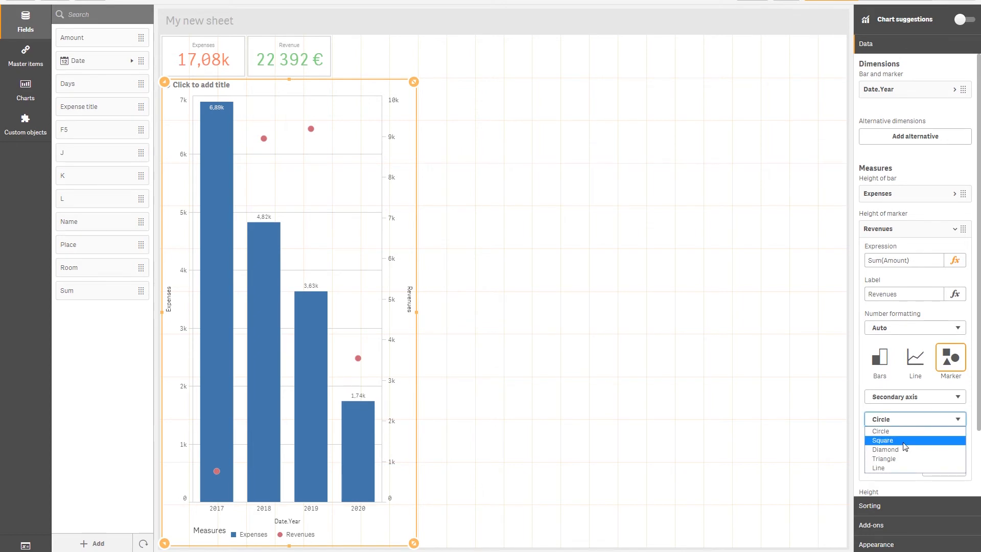
{"action": "left_click", "coordinate": [883, 449]}
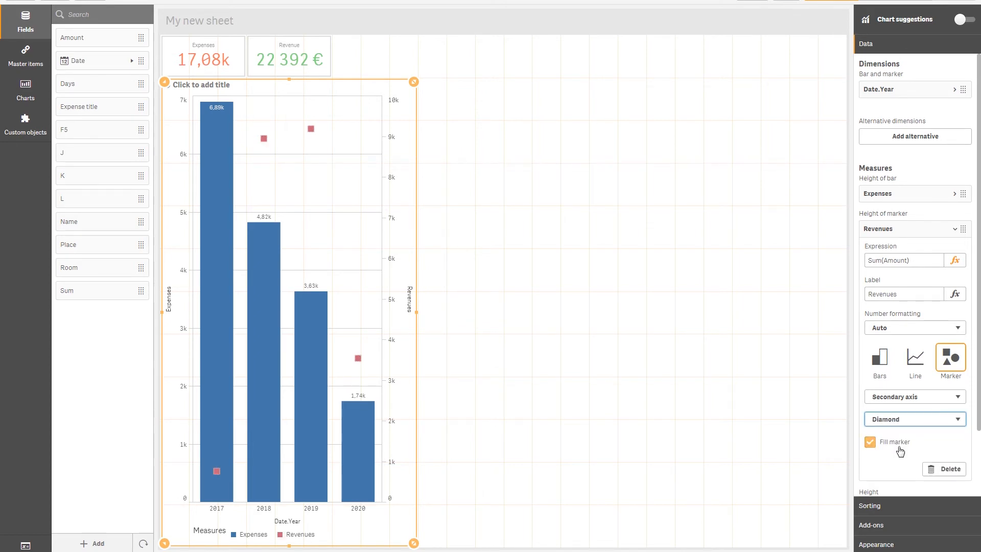
{"action": "left_click", "coordinate": [914, 419]}
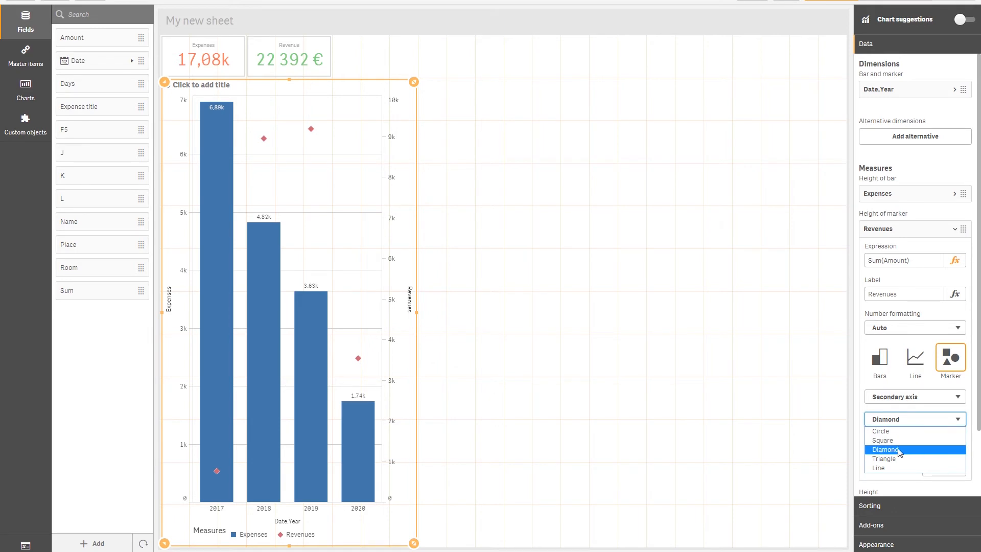
{"action": "left_click", "coordinate": [878, 467]}
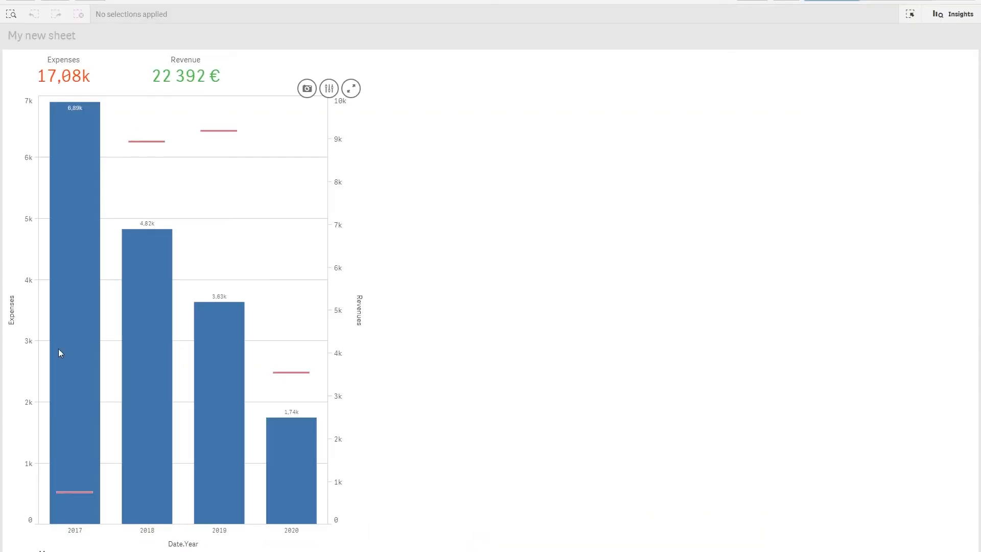
{"action": "mouse_move", "coordinate": [61, 343]}
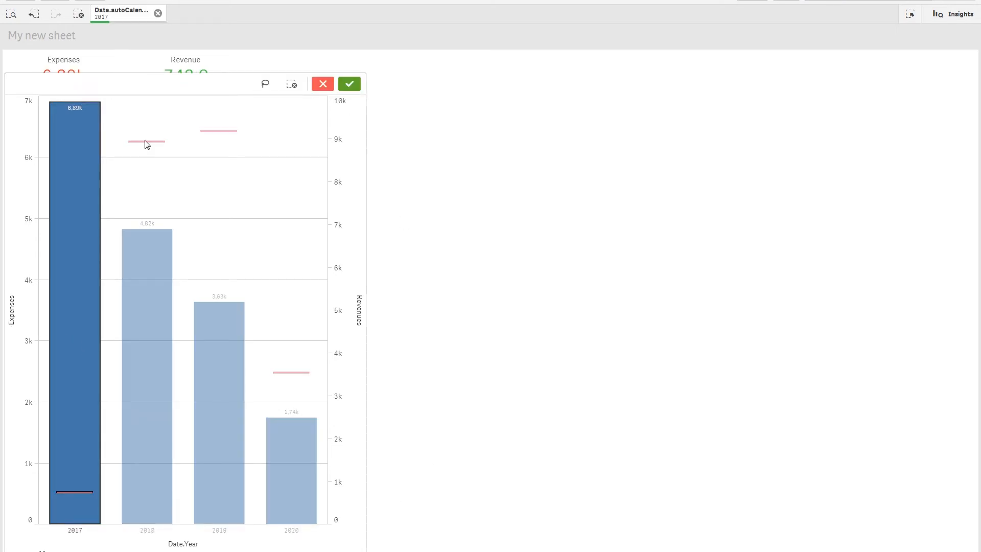
{"action": "mouse_move", "coordinate": [352, 102]}
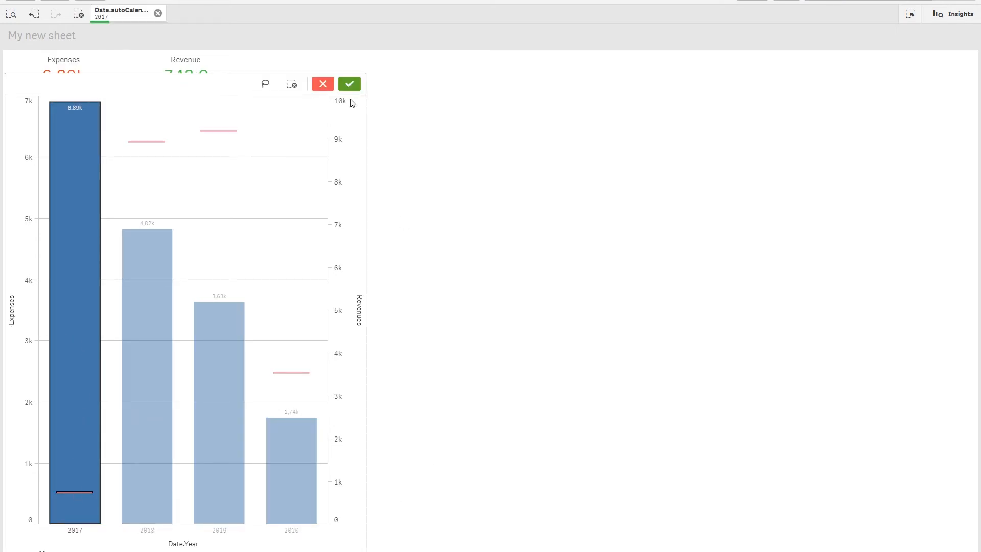
Confirm the 2017 selection to review its figures, then return to editing the sheet
{"action": "left_click", "coordinate": [349, 84]}
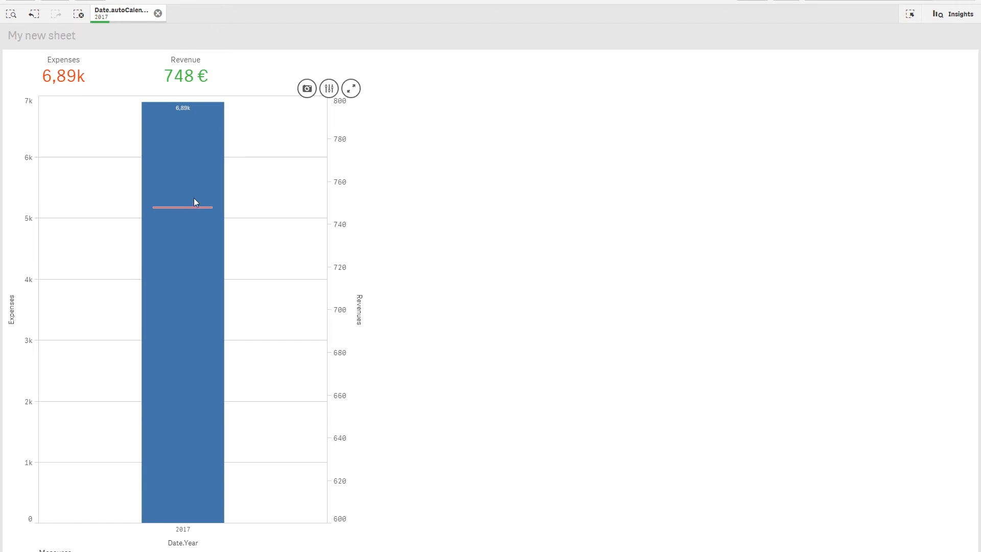
{"action": "mouse_move", "coordinate": [195, 208]}
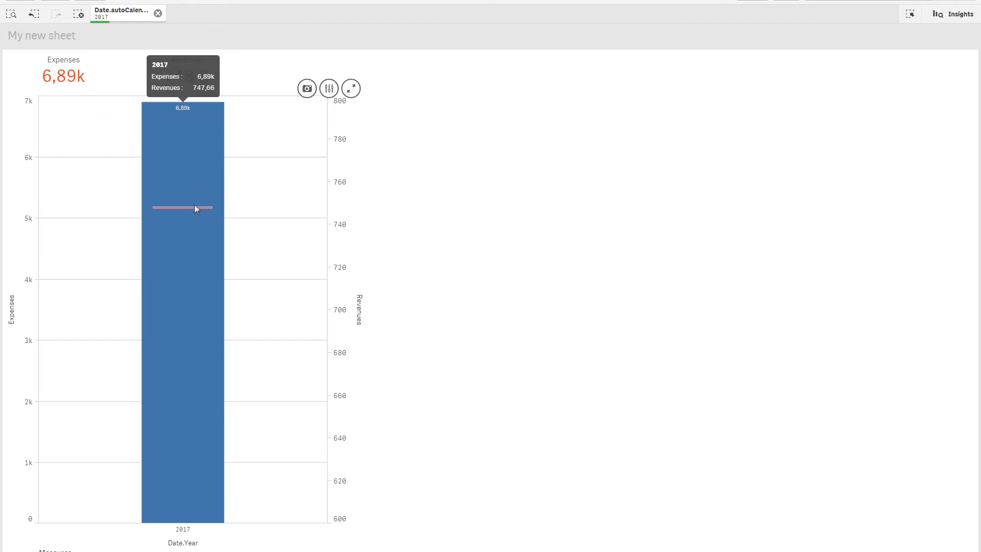
{"action": "mouse_move", "coordinate": [342, 118]}
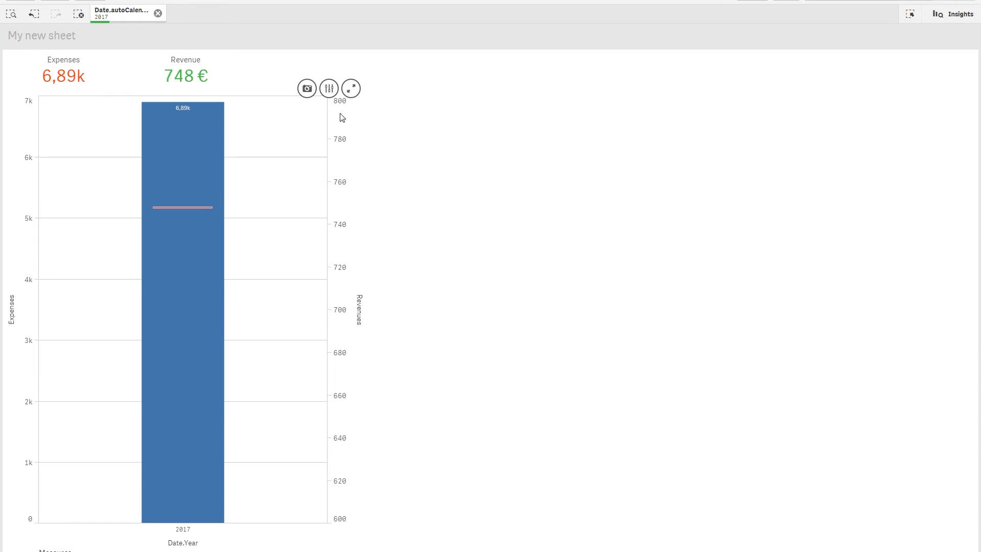
{"action": "mouse_move", "coordinate": [154, 277]}
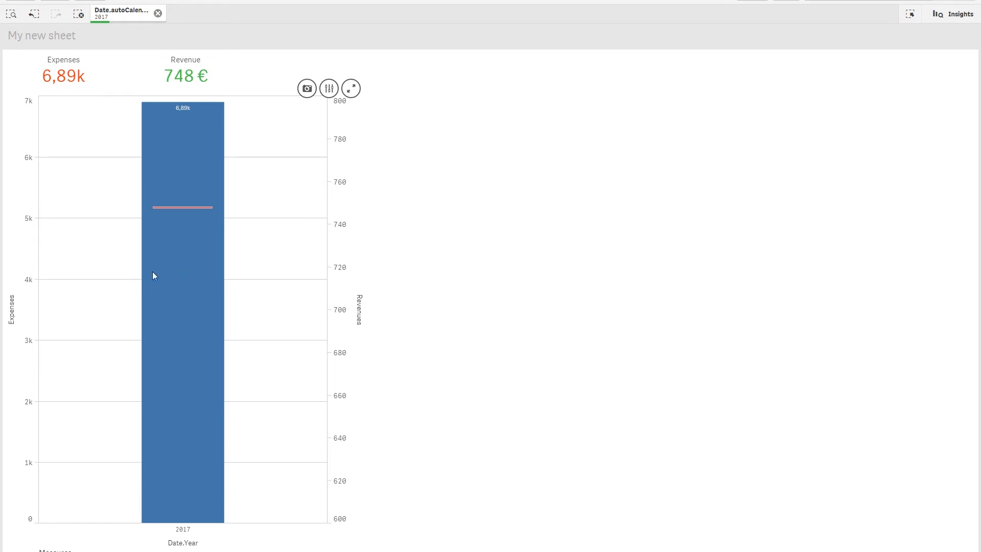
{"action": "mouse_move", "coordinate": [31, 176]}
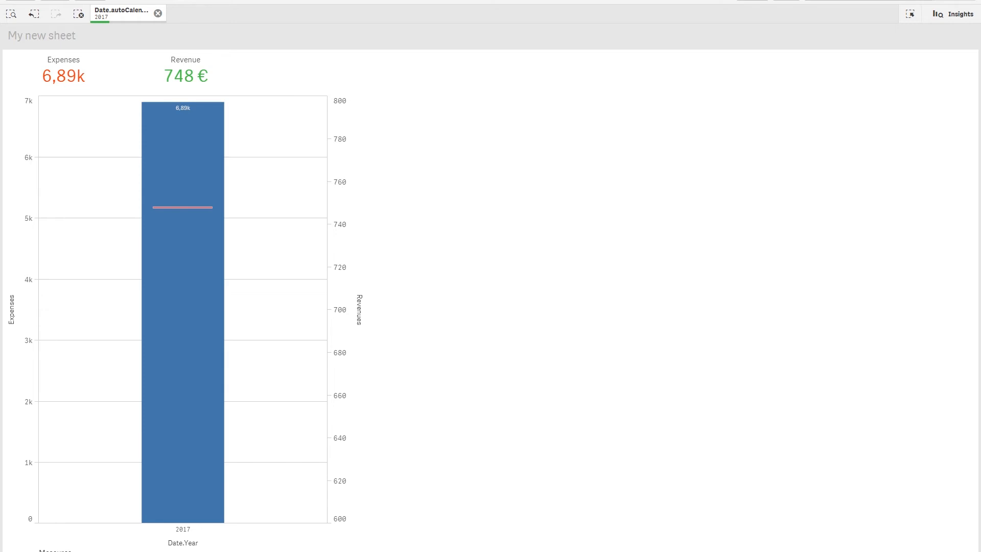
{"action": "left_click", "coordinate": [157, 14]}
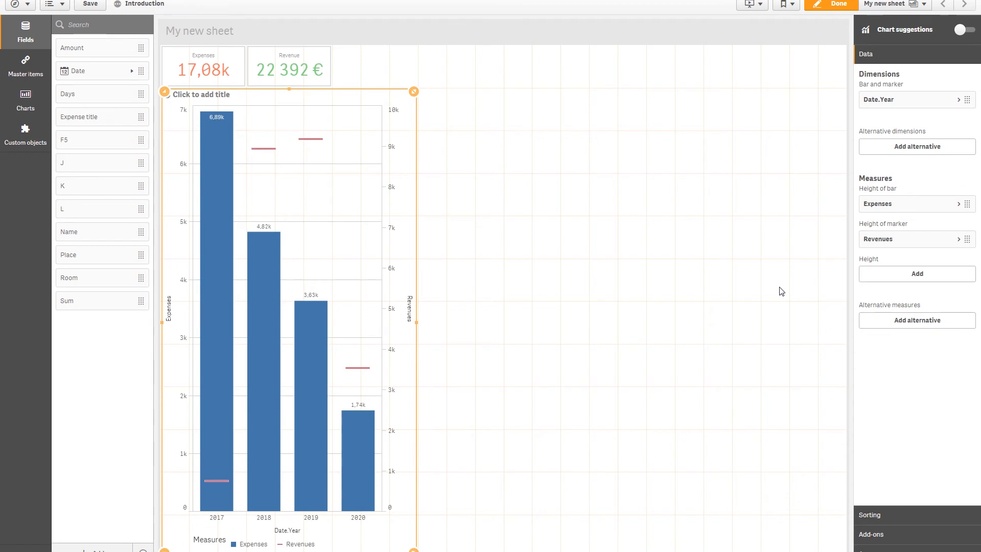
{"action": "mouse_move", "coordinate": [916, 193]}
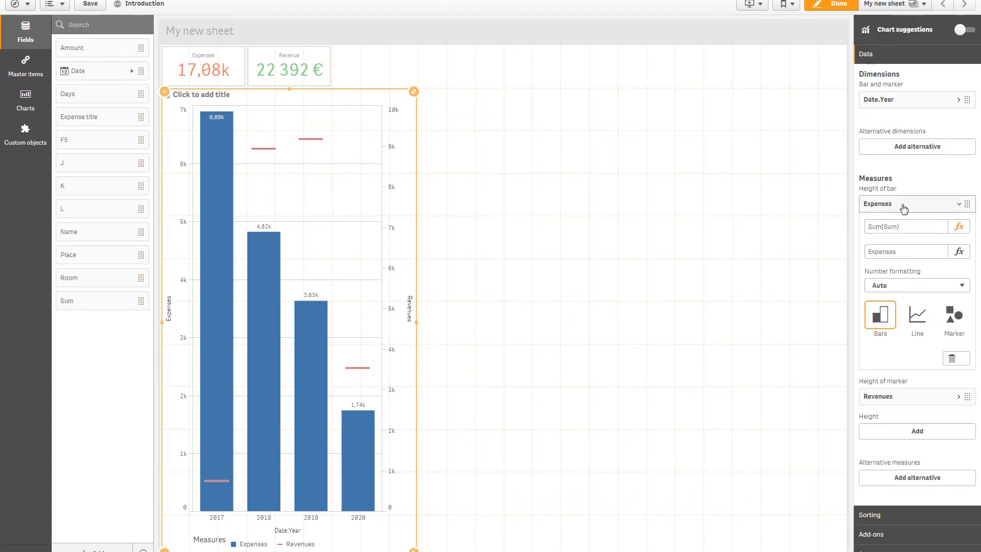
Move Revenues from the secondary to the primary axis and deselect the chart
{"action": "left_click", "coordinate": [896, 203]}
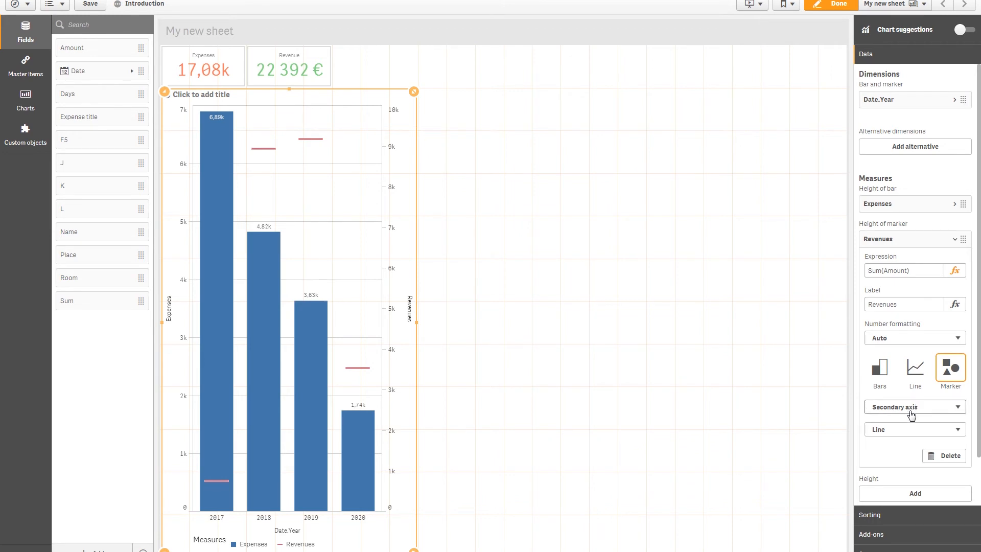
{"action": "mouse_move", "coordinate": [897, 412]}
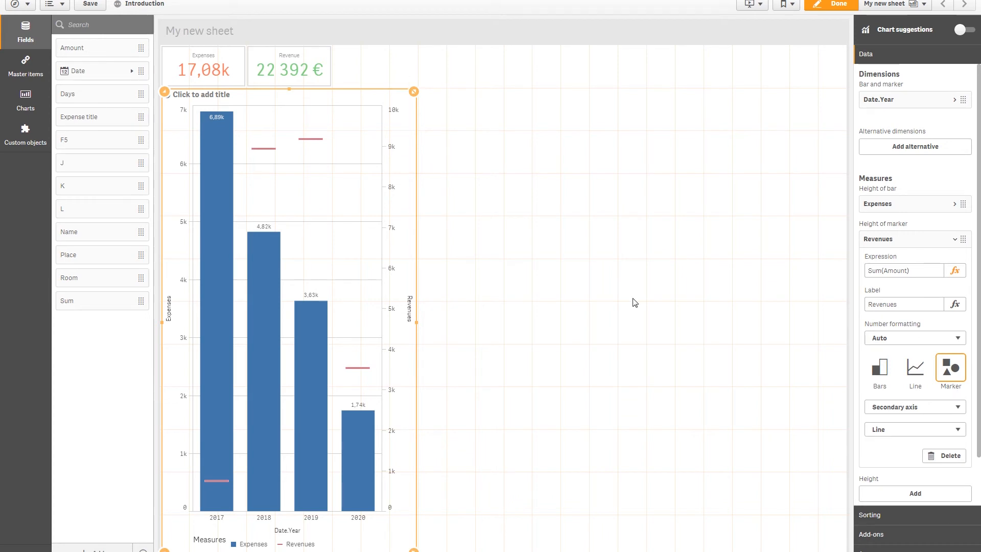
{"action": "left_click", "coordinate": [914, 407]}
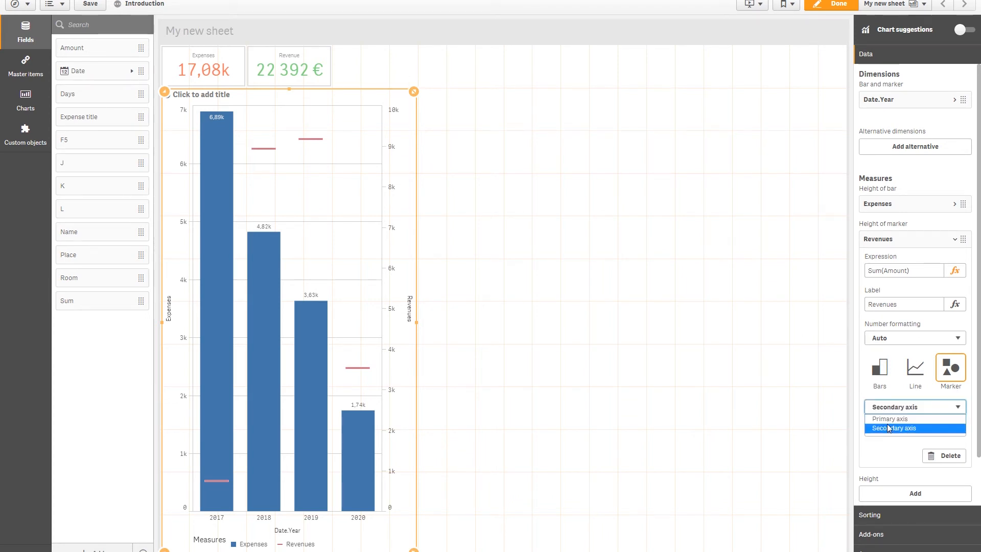
{"action": "left_click", "coordinate": [888, 418]}
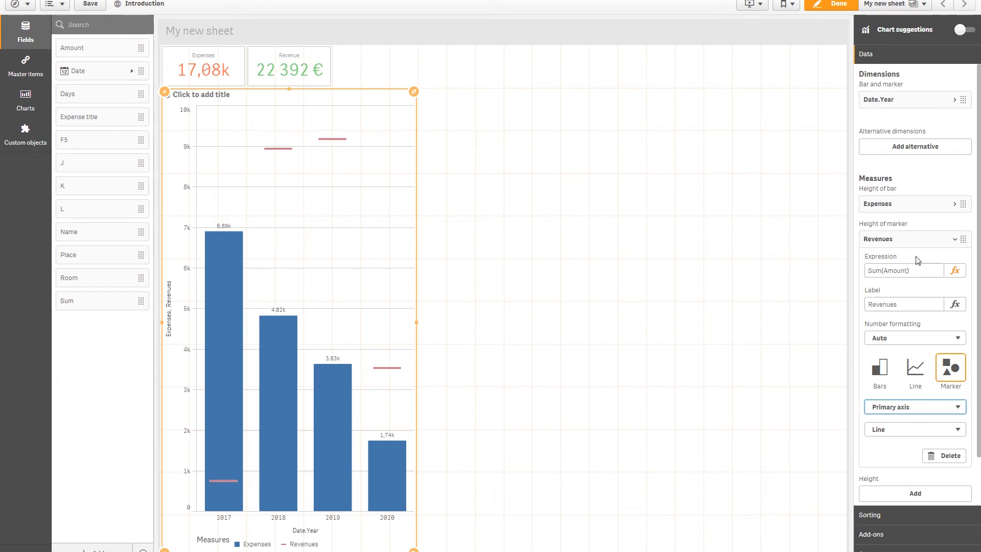
{"action": "mouse_move", "coordinate": [906, 242]}
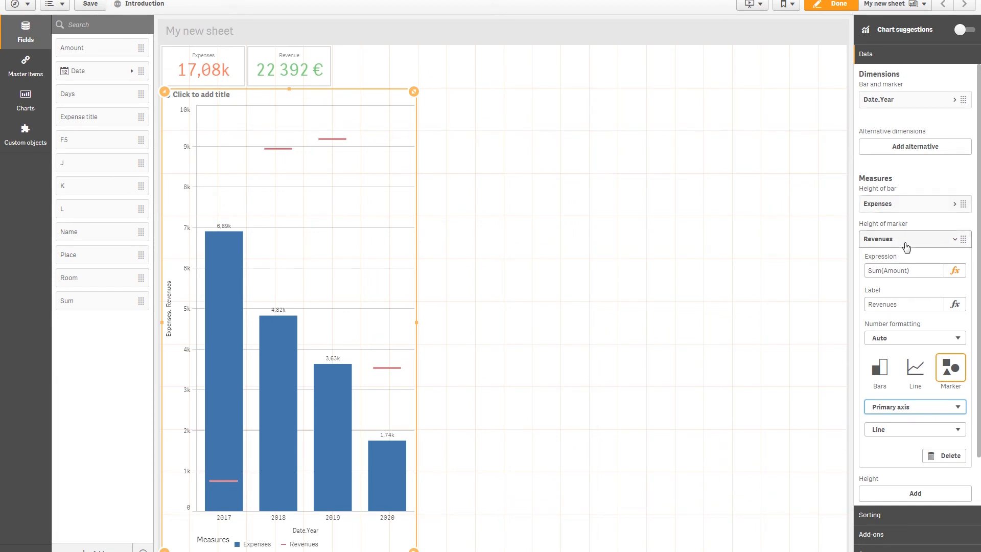
{"action": "left_click", "coordinate": [393, 326]}
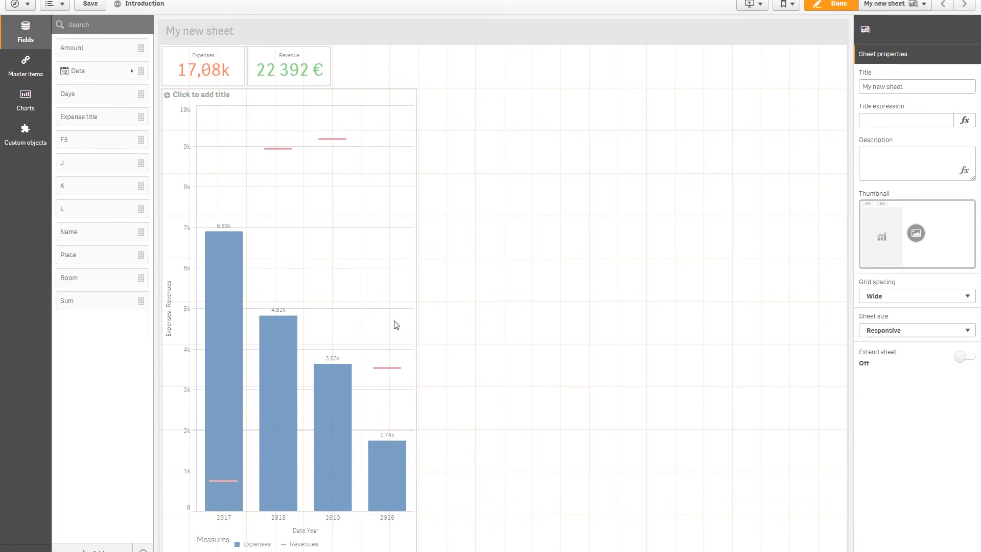